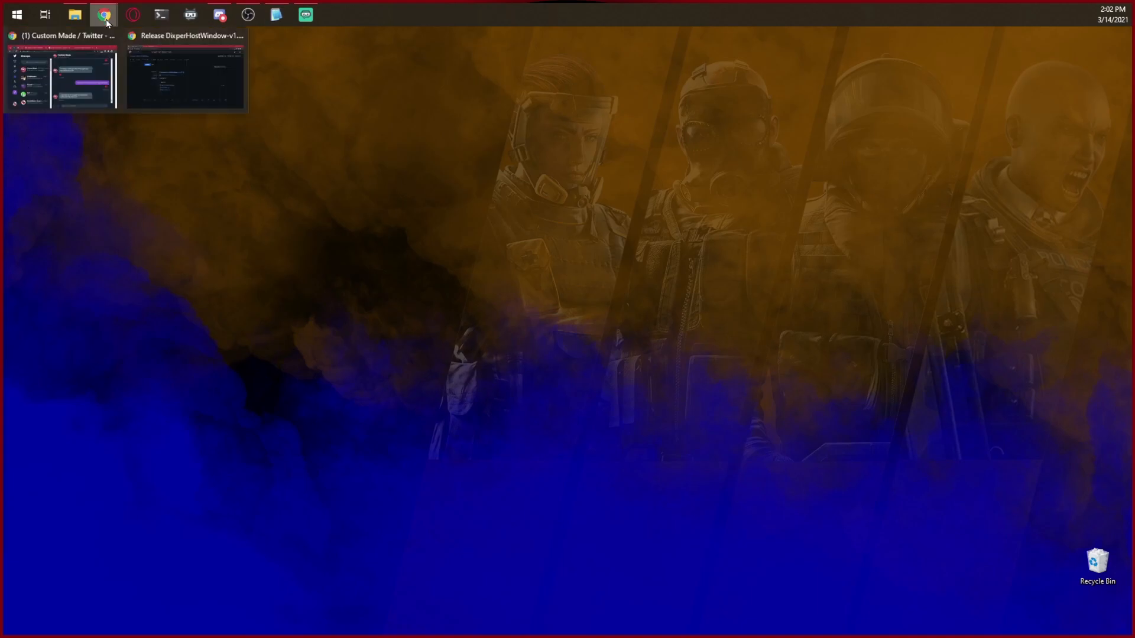
Step: Download DixperHostWindow.v1.0.0.zip from the GitHub v1.0.0 release page
{"action": "left_click", "coordinate": [184, 76]}
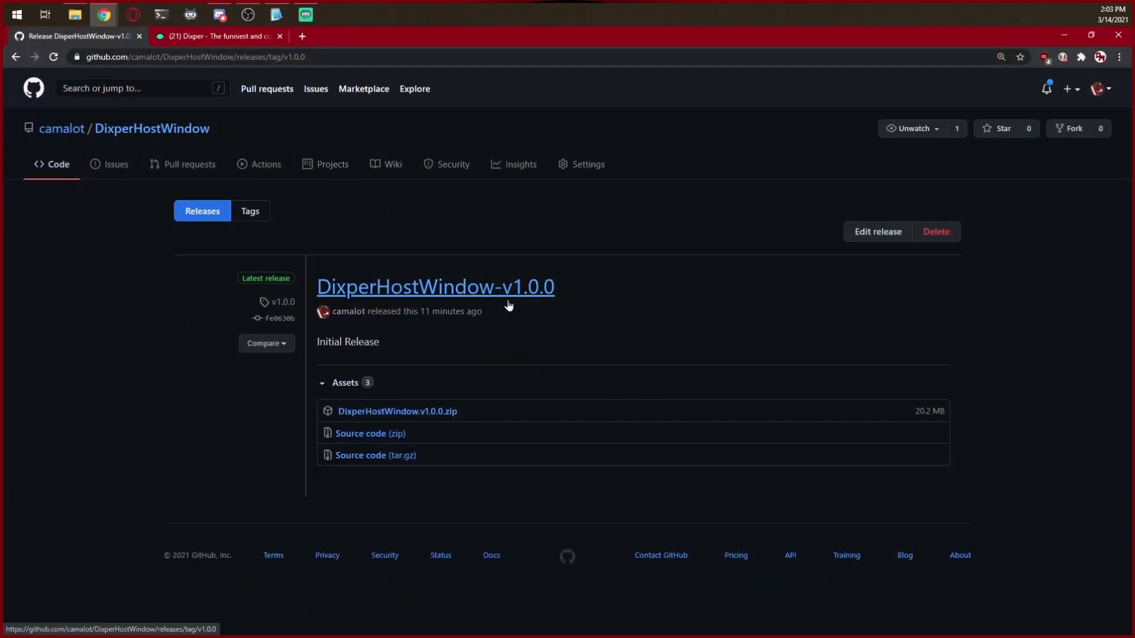
{"action": "mouse_move", "coordinate": [414, 338]}
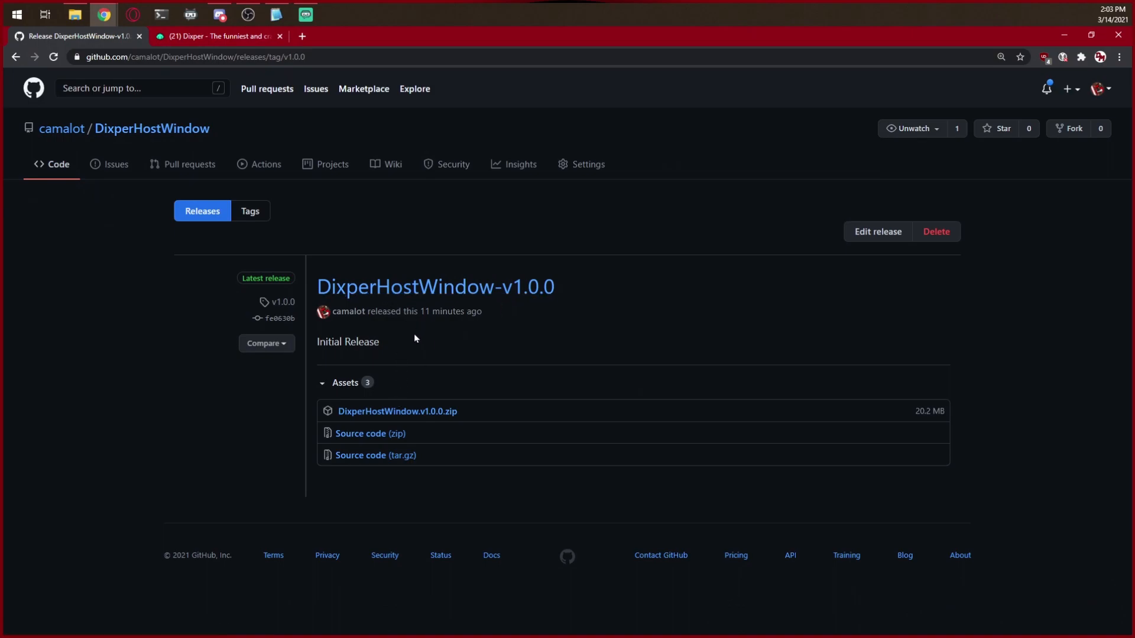
{"action": "mouse_move", "coordinate": [397, 412]}
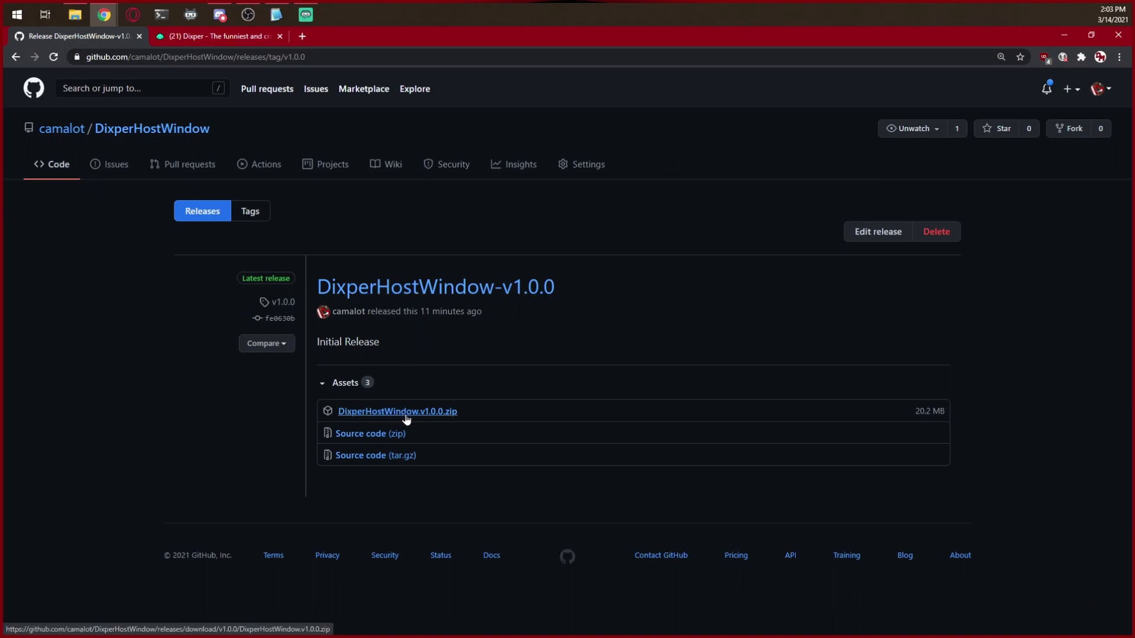
{"action": "mouse_move", "coordinate": [447, 421]}
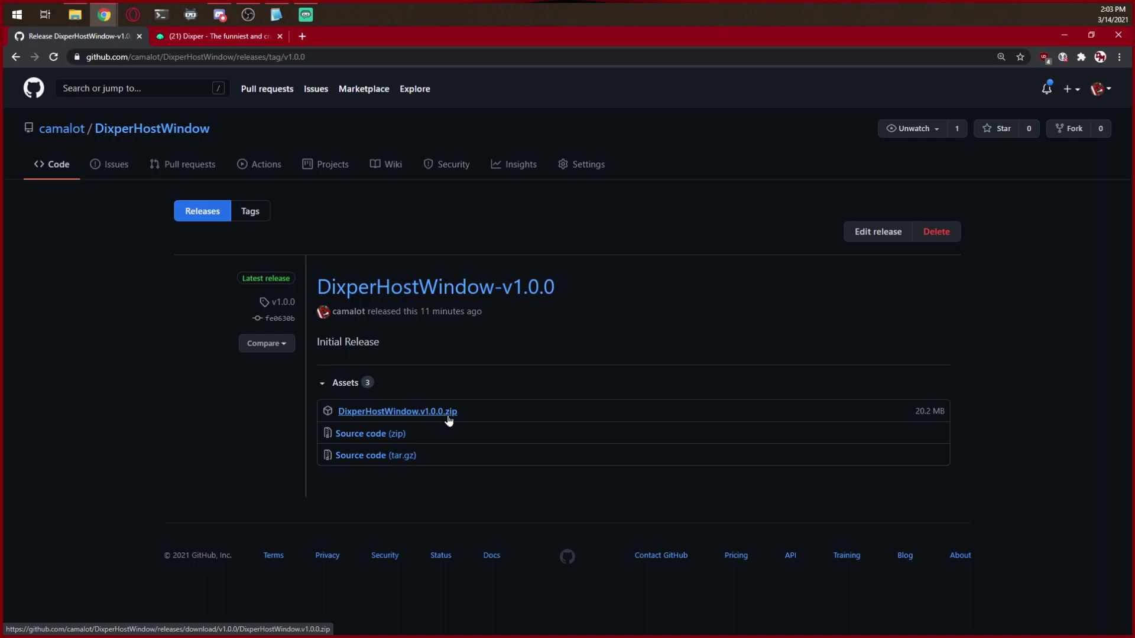
{"action": "mouse_move", "coordinate": [442, 418]}
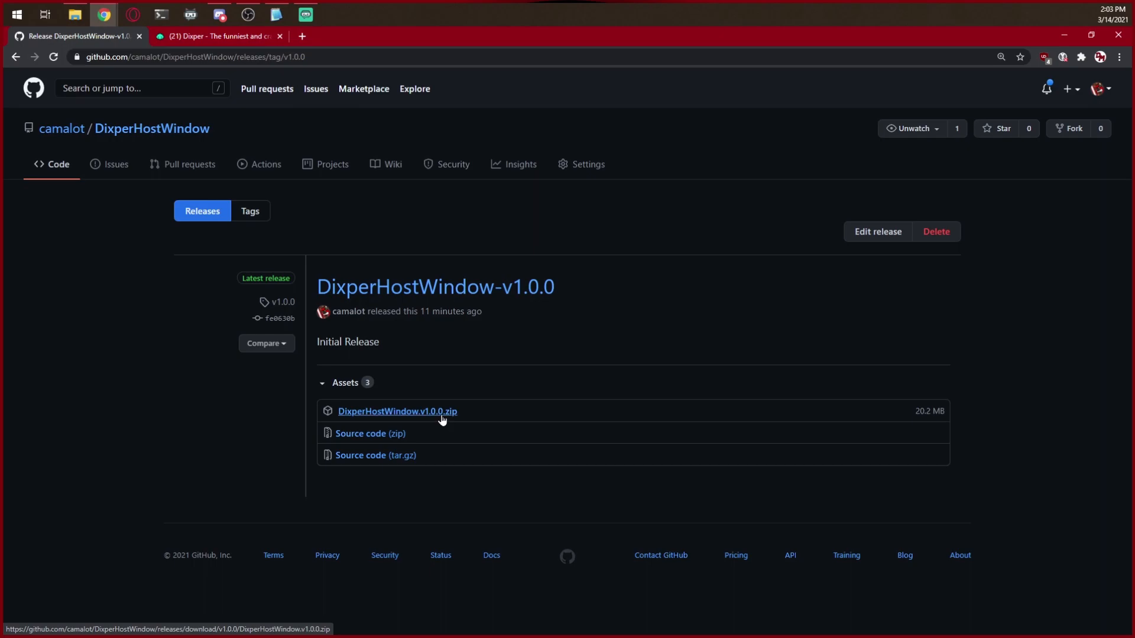
{"action": "left_click", "coordinate": [396, 411]}
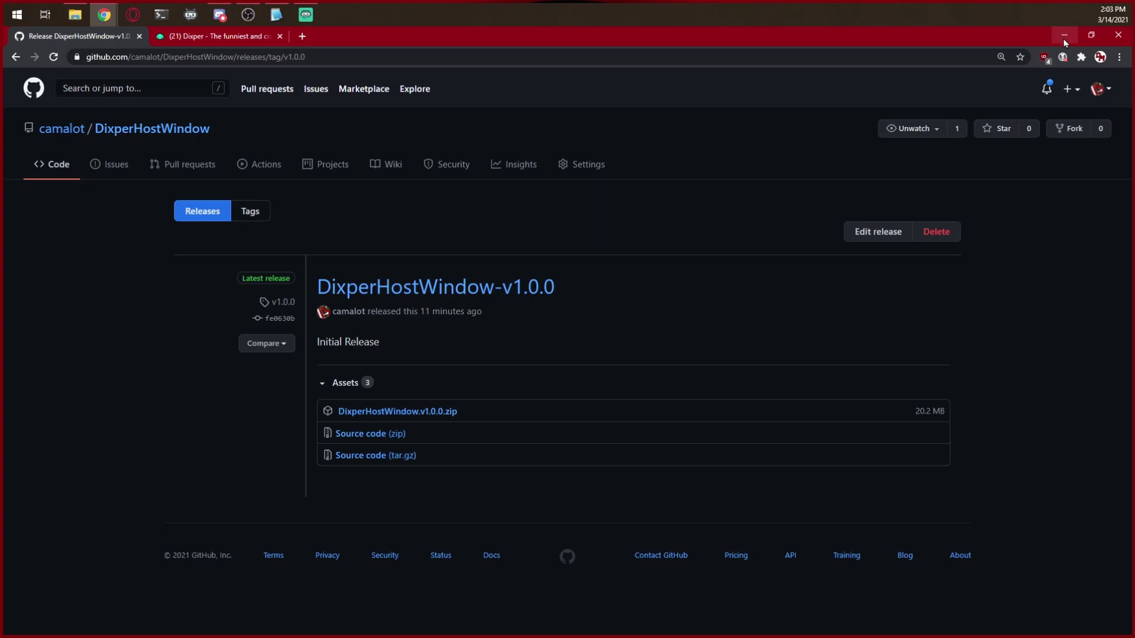
Step: Minimize the browser, open the desktop DixperHostWindow folder and run DixperHostWindow.exe
{"action": "left_click", "coordinate": [1064, 36]}
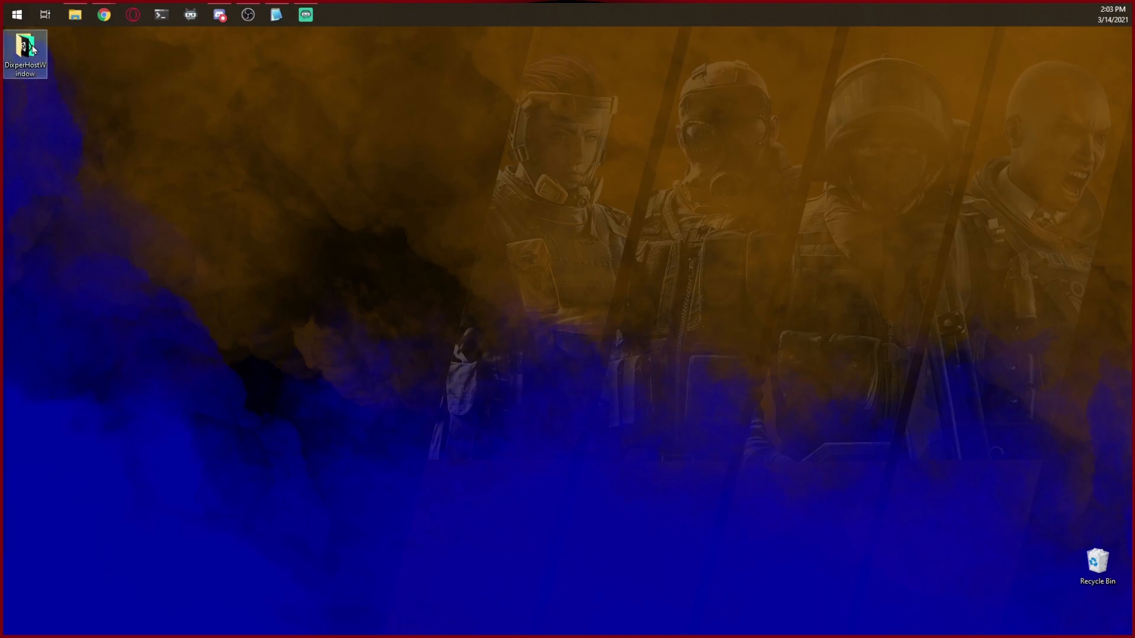
{"action": "double_click", "coordinate": [26, 49]}
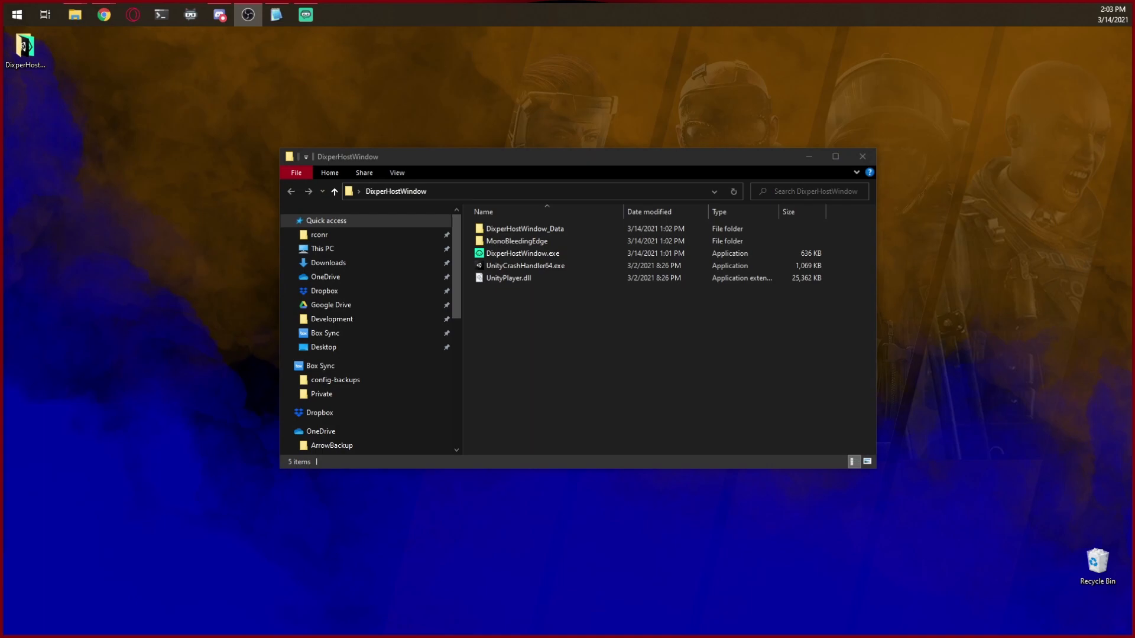
{"action": "mouse_move", "coordinate": [566, 208]}
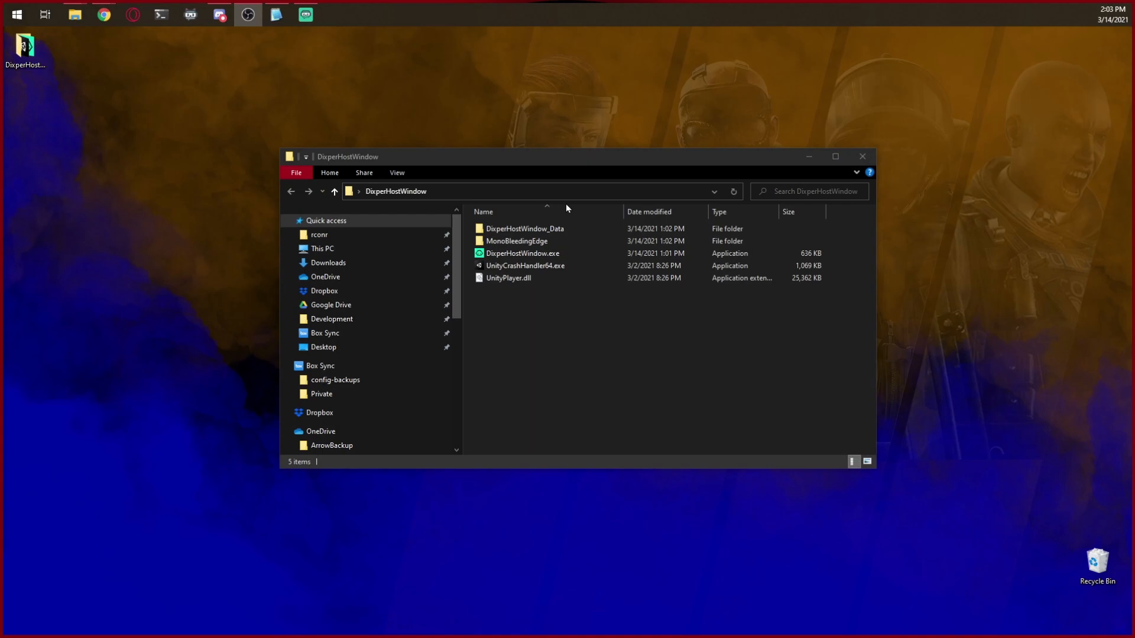
{"action": "left_click", "coordinate": [543, 254]}
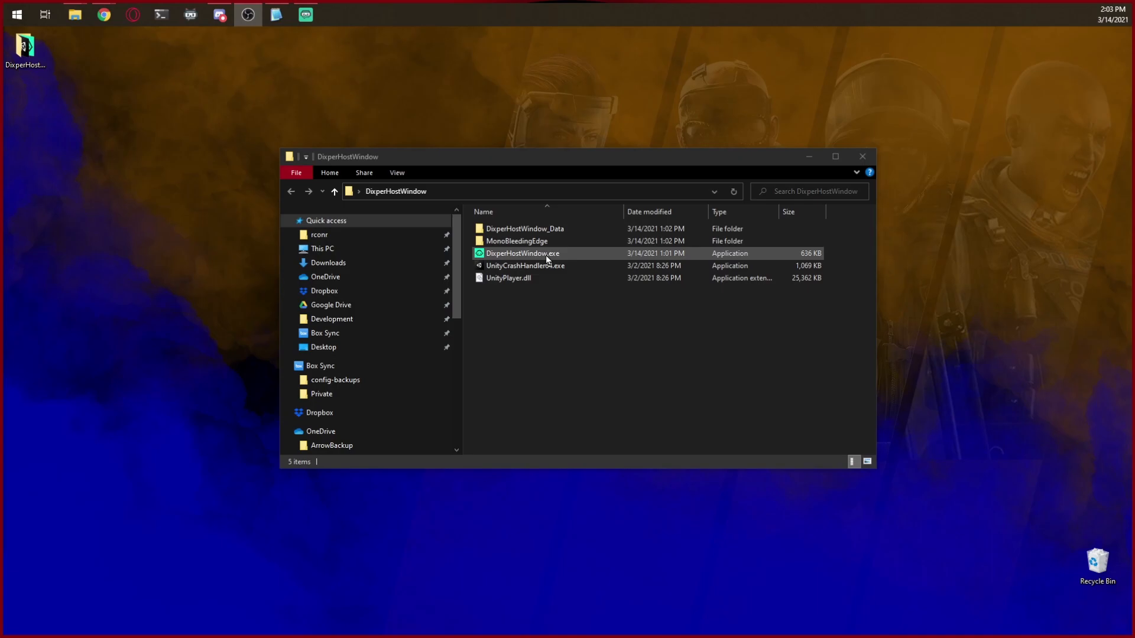
{"action": "left_click", "coordinate": [522, 254]}
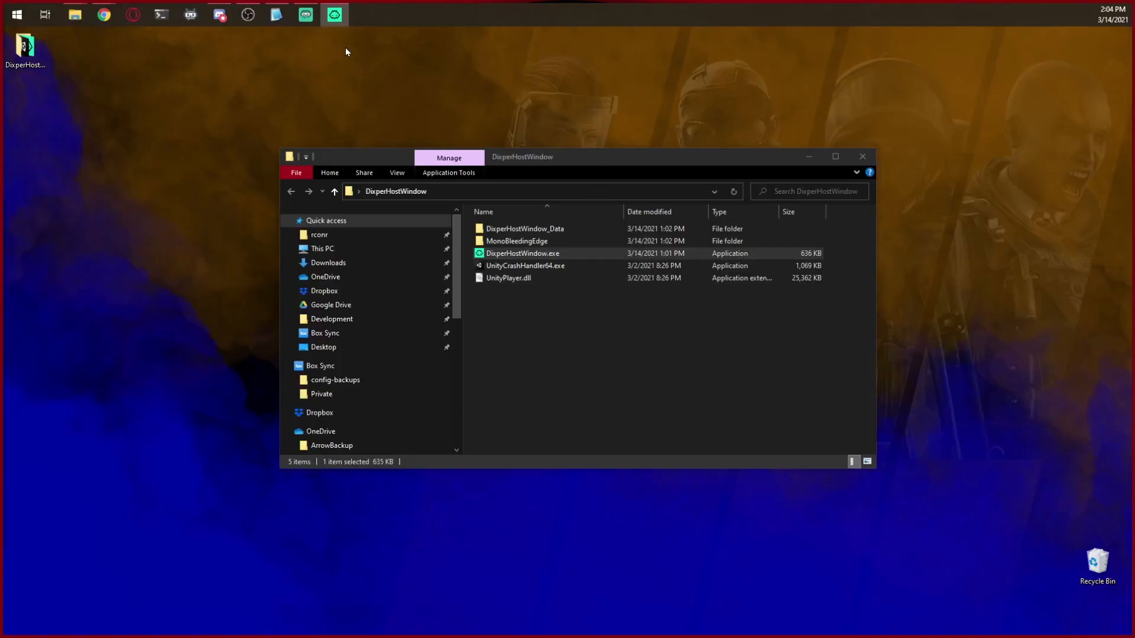
Step: Sync the Dixper collection with DixperHostWindow, alongside obs64.exe, to enable skills
{"action": "left_click", "coordinate": [861, 156]}
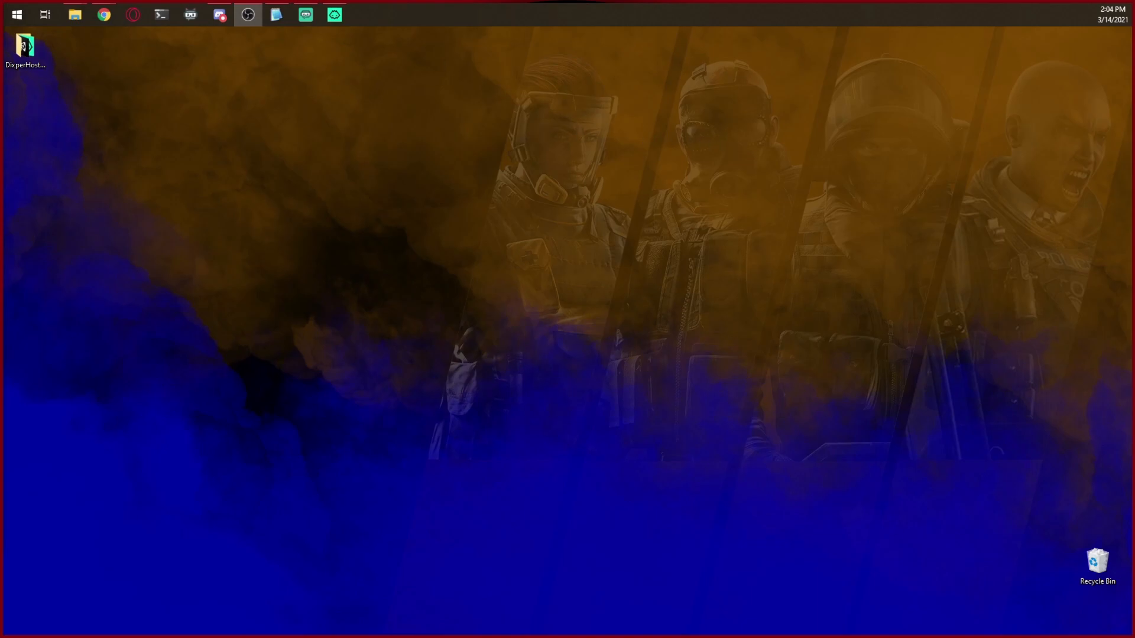
{"action": "mouse_move", "coordinate": [16, 14]}
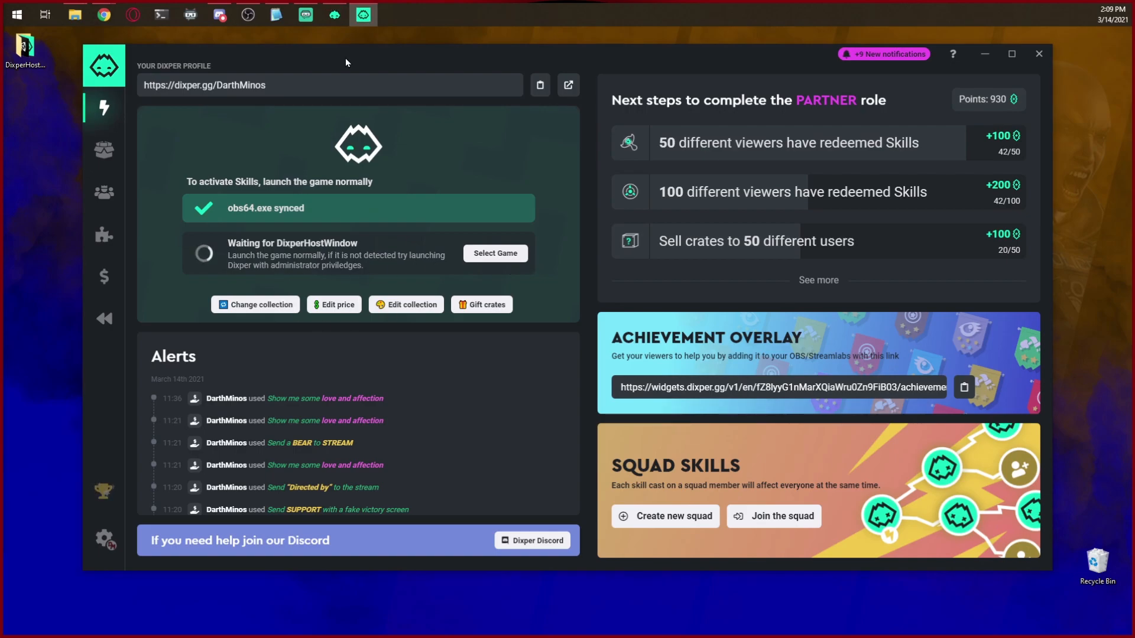
{"action": "mouse_move", "coordinate": [369, 119]}
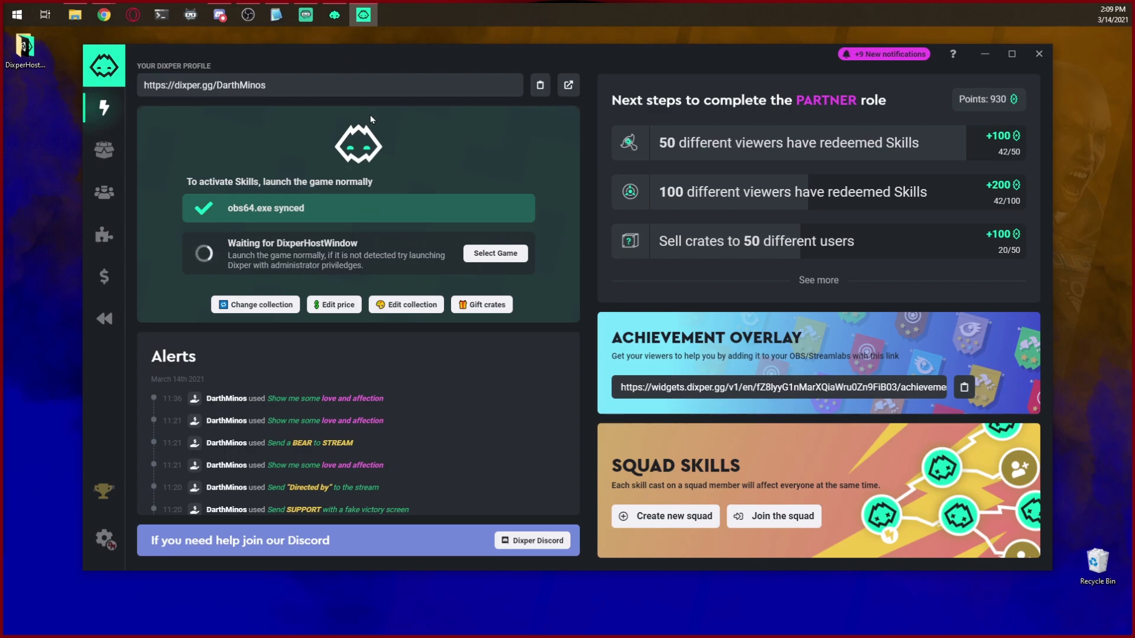
{"action": "left_click", "coordinate": [495, 254]}
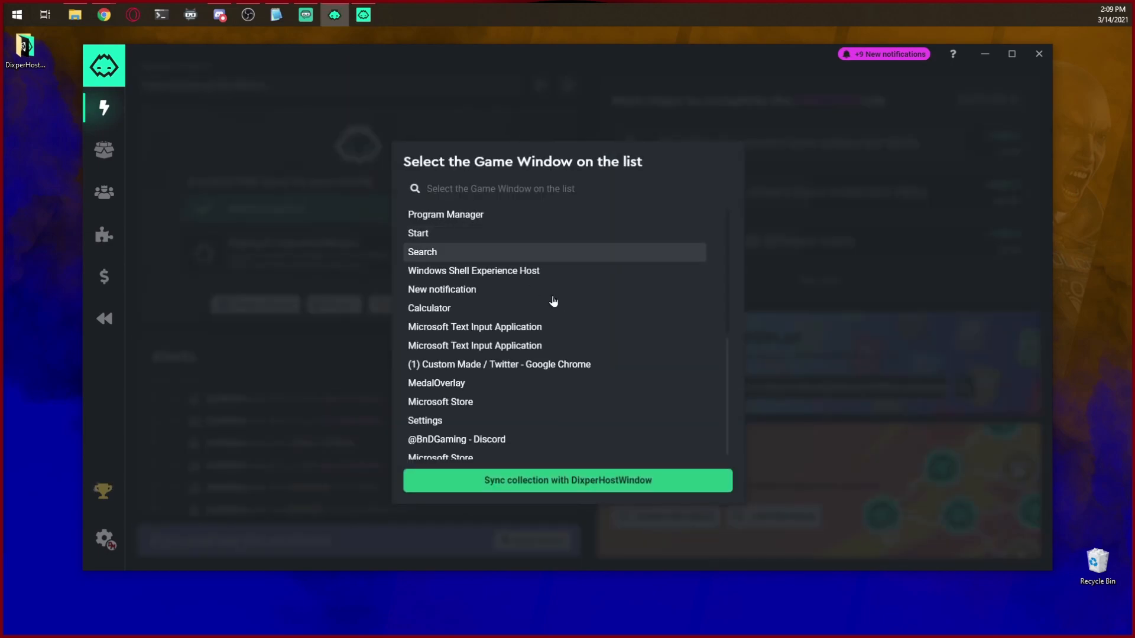
{"action": "mouse_move", "coordinate": [545, 120]}
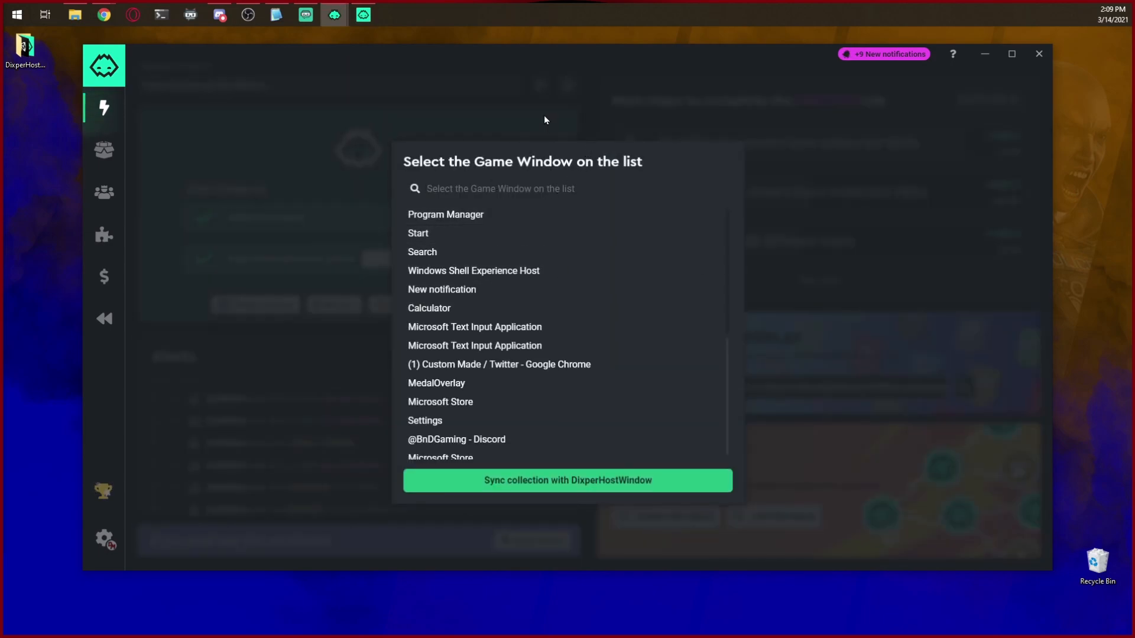
{"action": "left_click", "coordinate": [567, 480]}
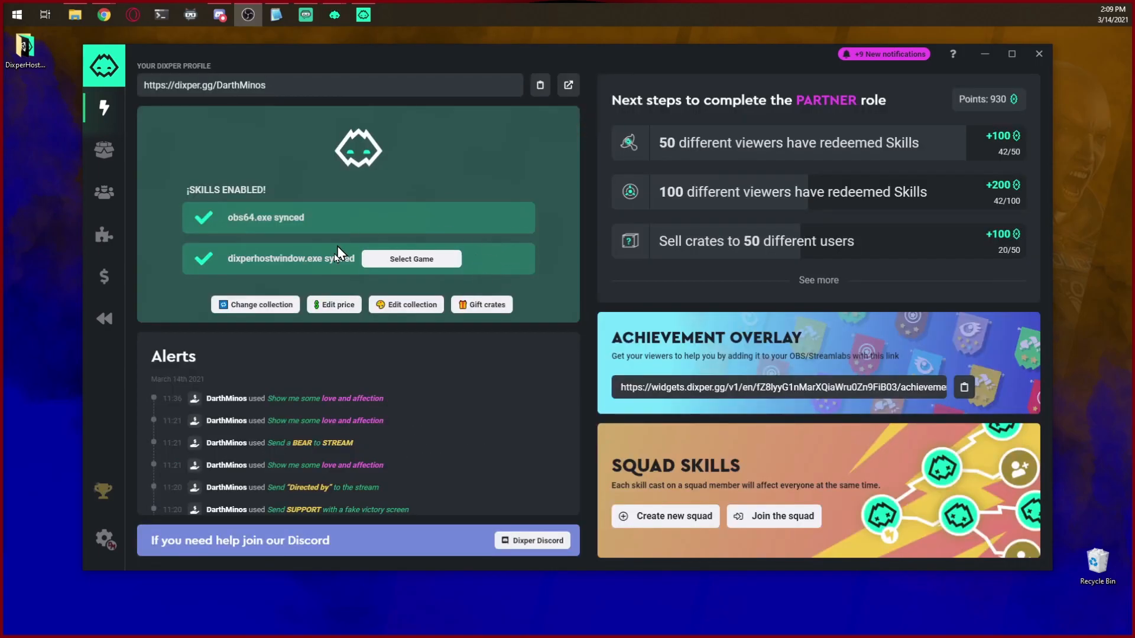
{"action": "mouse_move", "coordinate": [437, 236]}
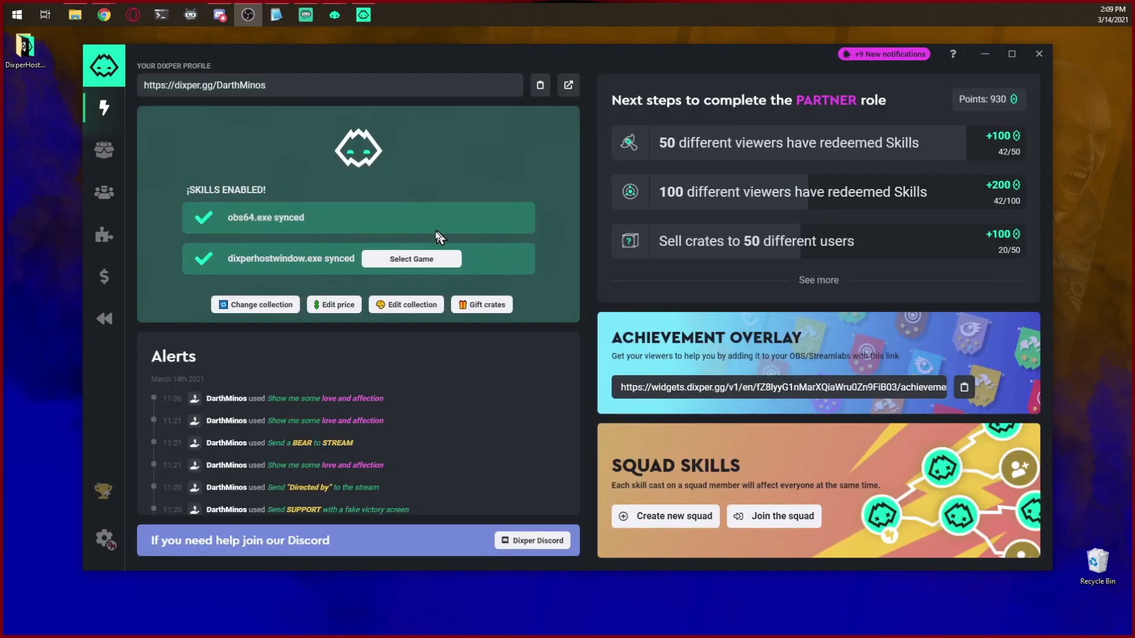
{"action": "mouse_move", "coordinate": [550, 281]}
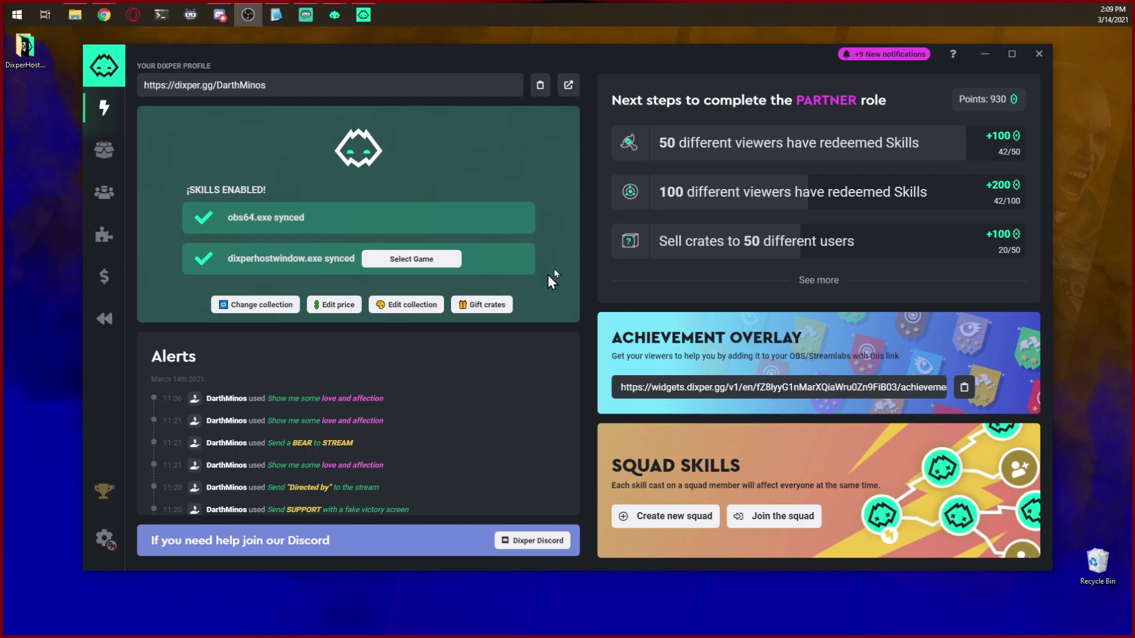
{"action": "mouse_move", "coordinate": [901, 144]}
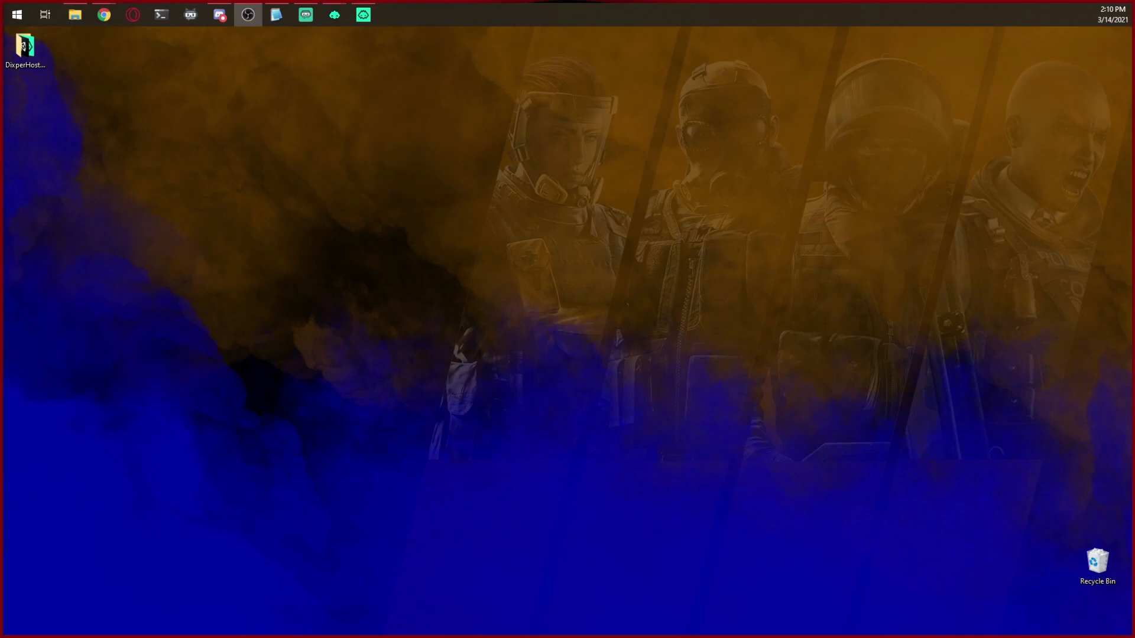
Step: Add a Game Capture source named 'DixperHostWindow' to the Streamlabs OBS scene
{"action": "left_click", "coordinate": [305, 14]}
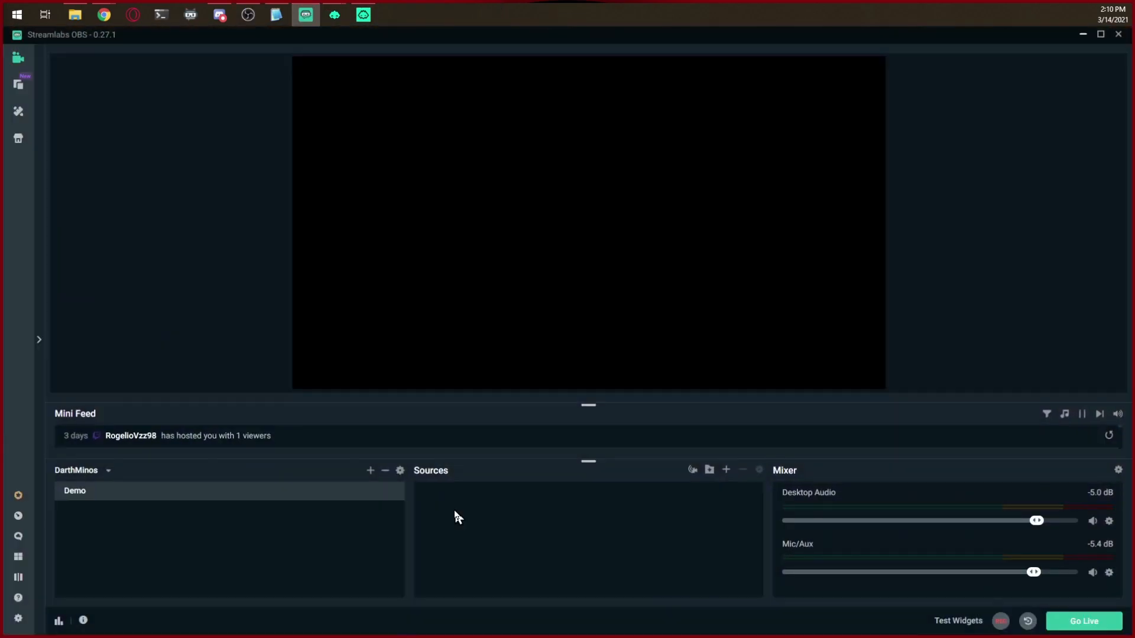
{"action": "mouse_move", "coordinate": [673, 499]}
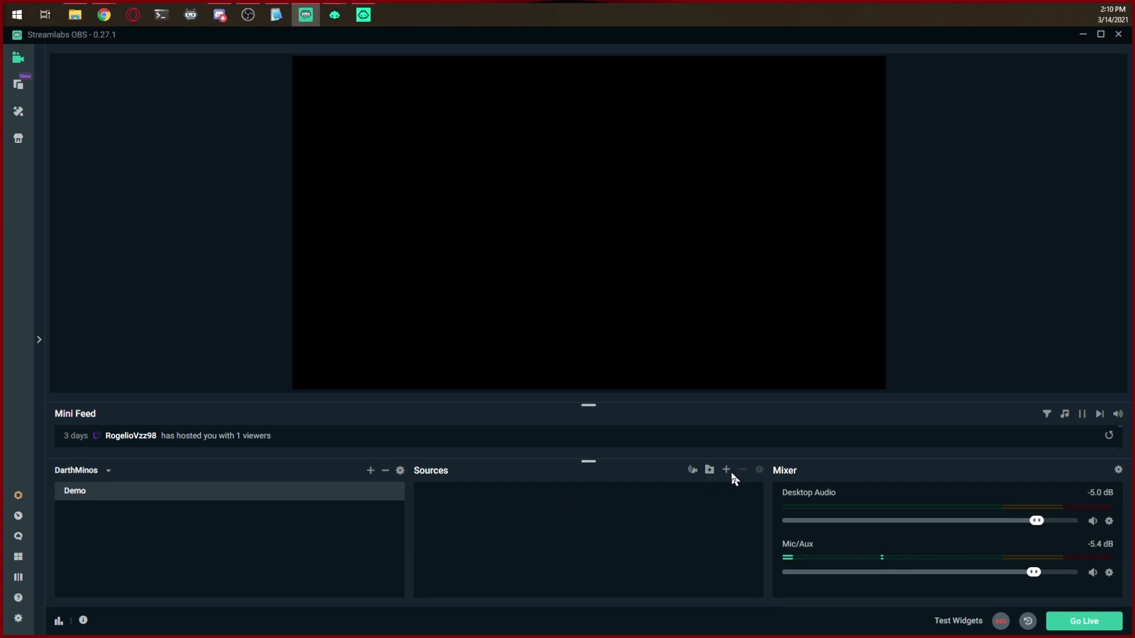
{"action": "left_click", "coordinate": [725, 470]}
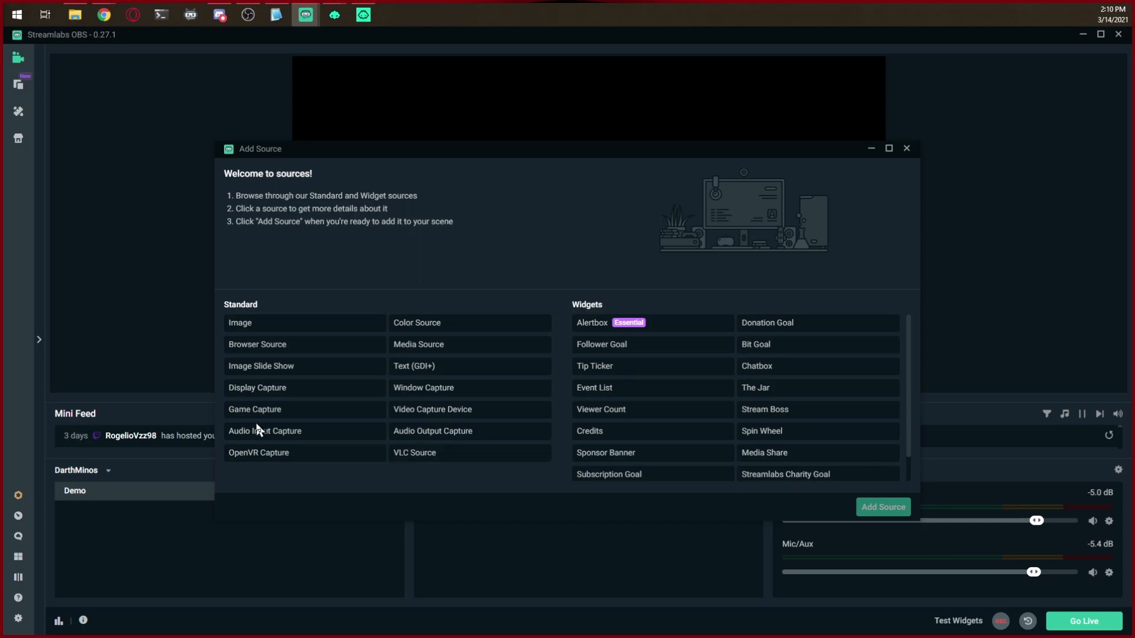
{"action": "left_click", "coordinate": [254, 409]}
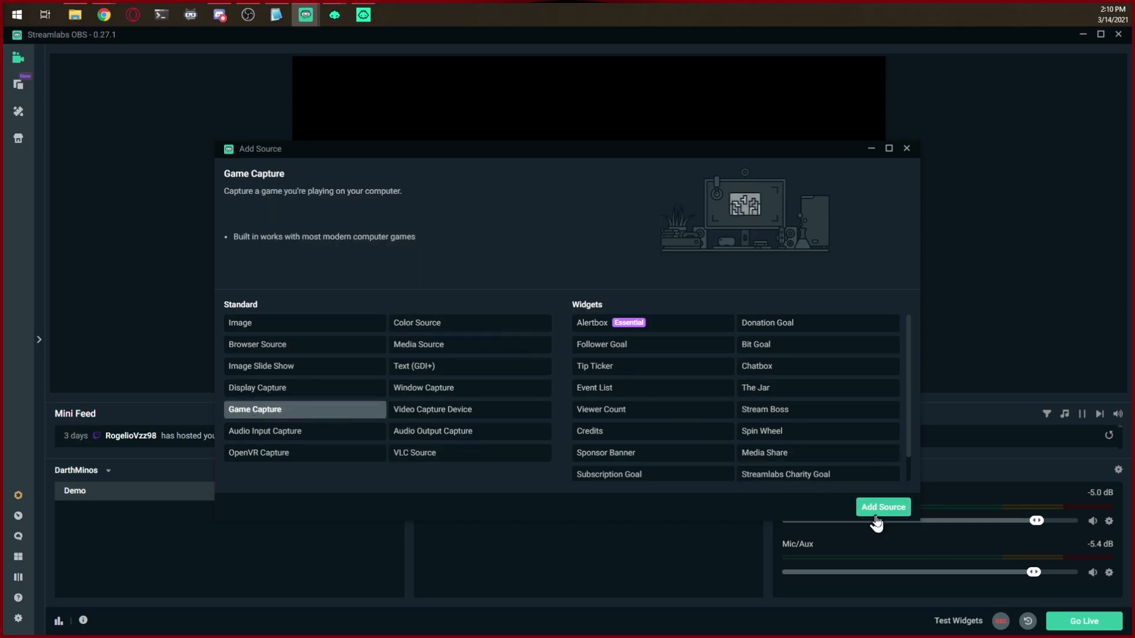
{"action": "left_click", "coordinate": [883, 506]}
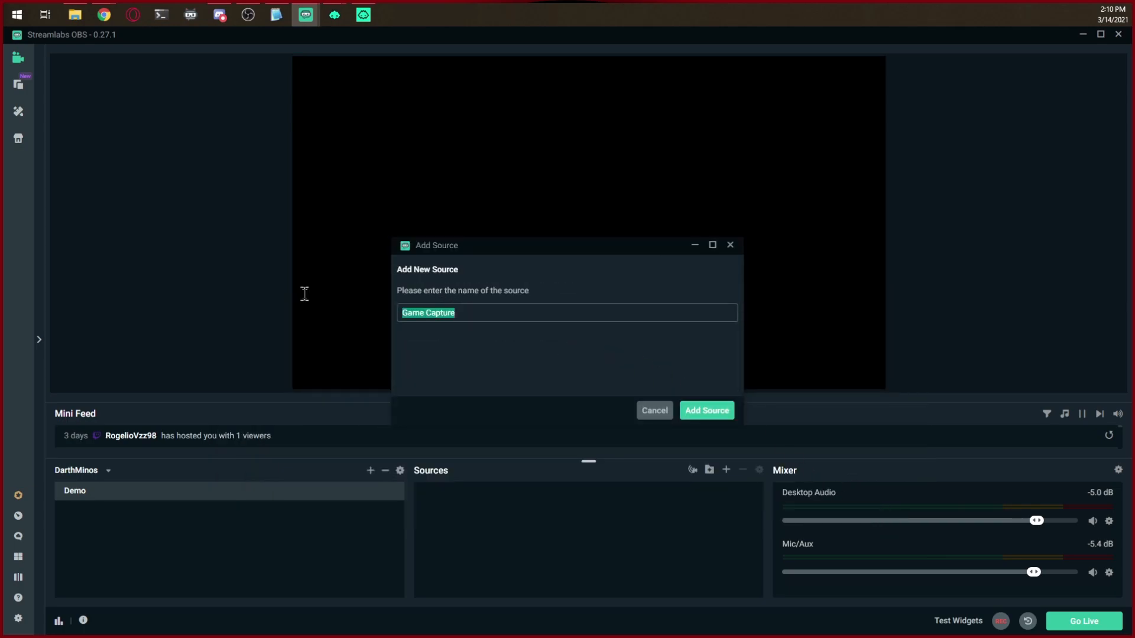
{"action": "type", "text": "DixperHos"}
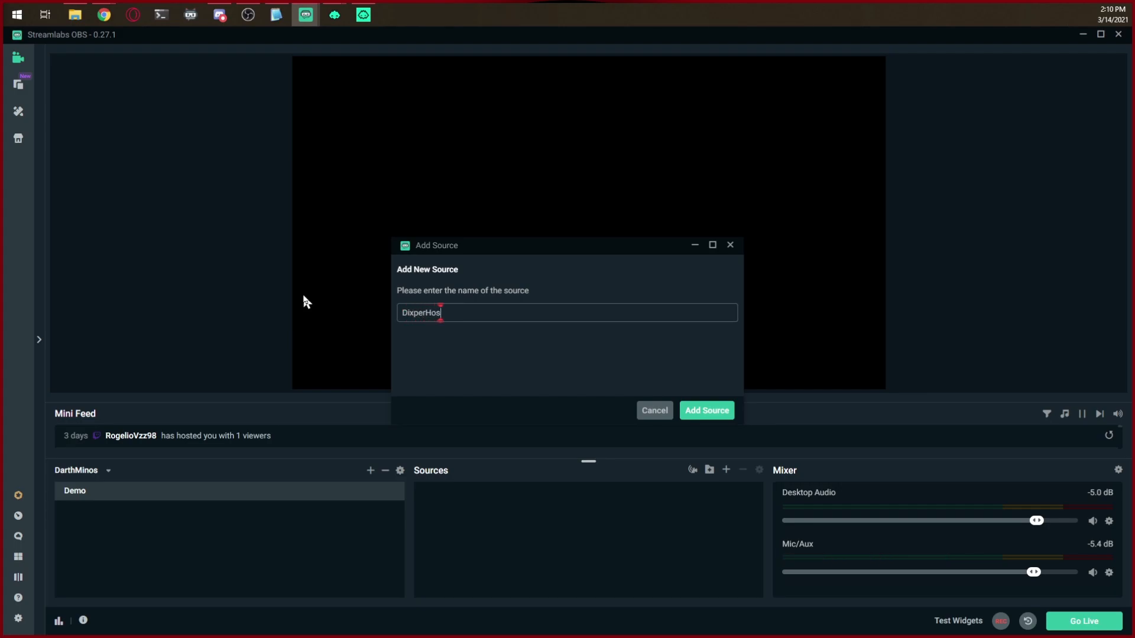
{"action": "type", "text": "tWindow"}
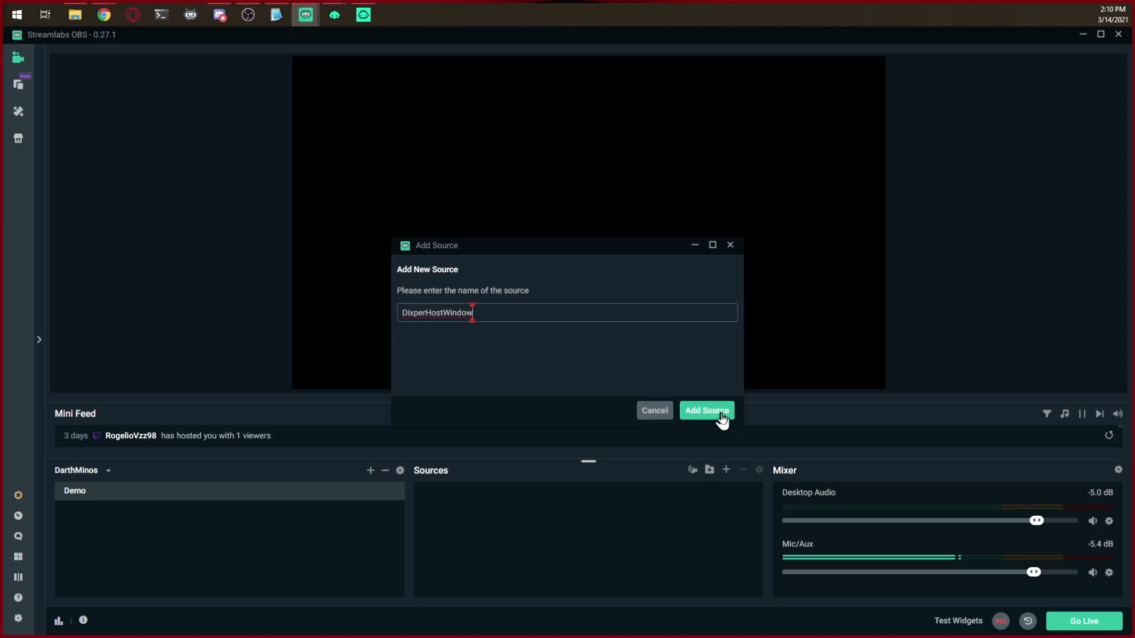
{"action": "left_click", "coordinate": [706, 411]}
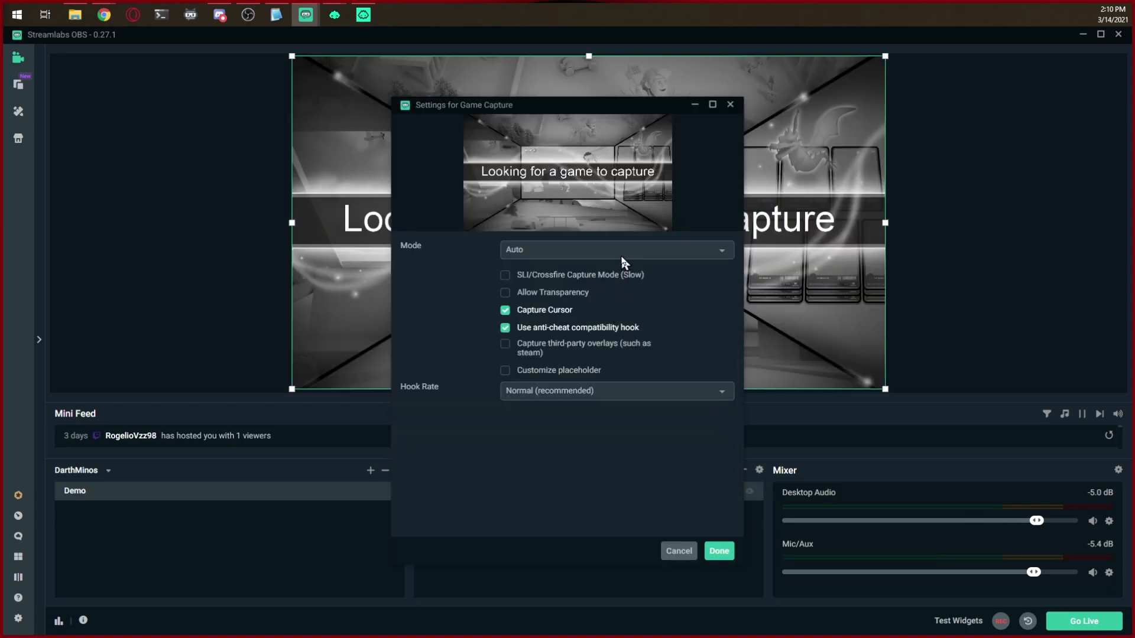
Step: Set capture mode to specific window, enabling Allow Transparency and third-party overlays
{"action": "left_click", "coordinate": [614, 249]}
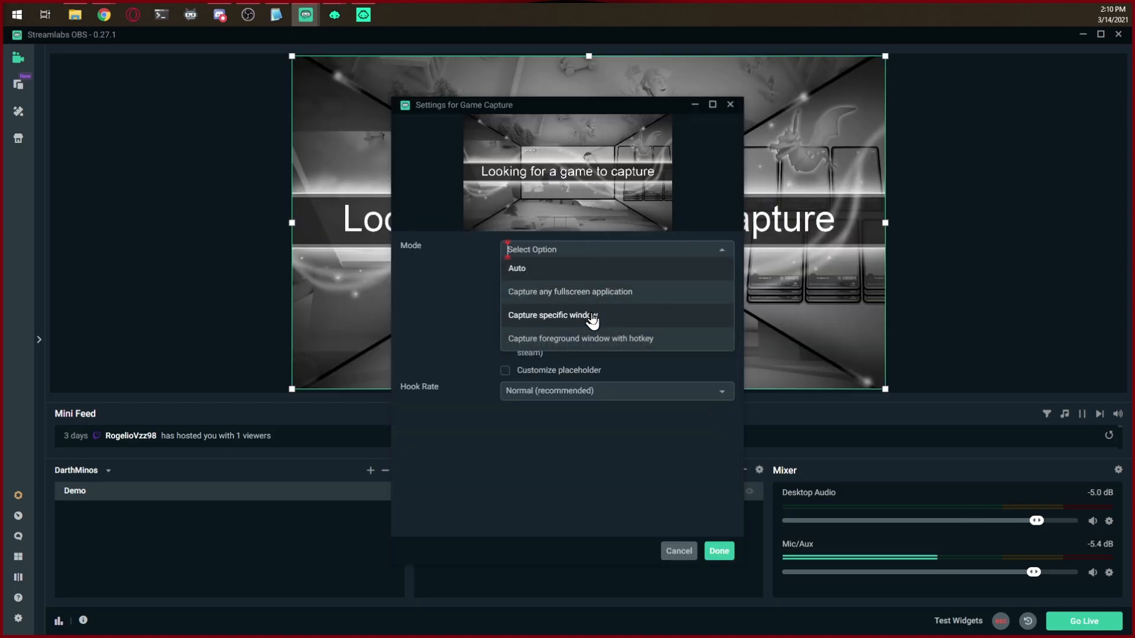
{"action": "left_click", "coordinate": [552, 315]}
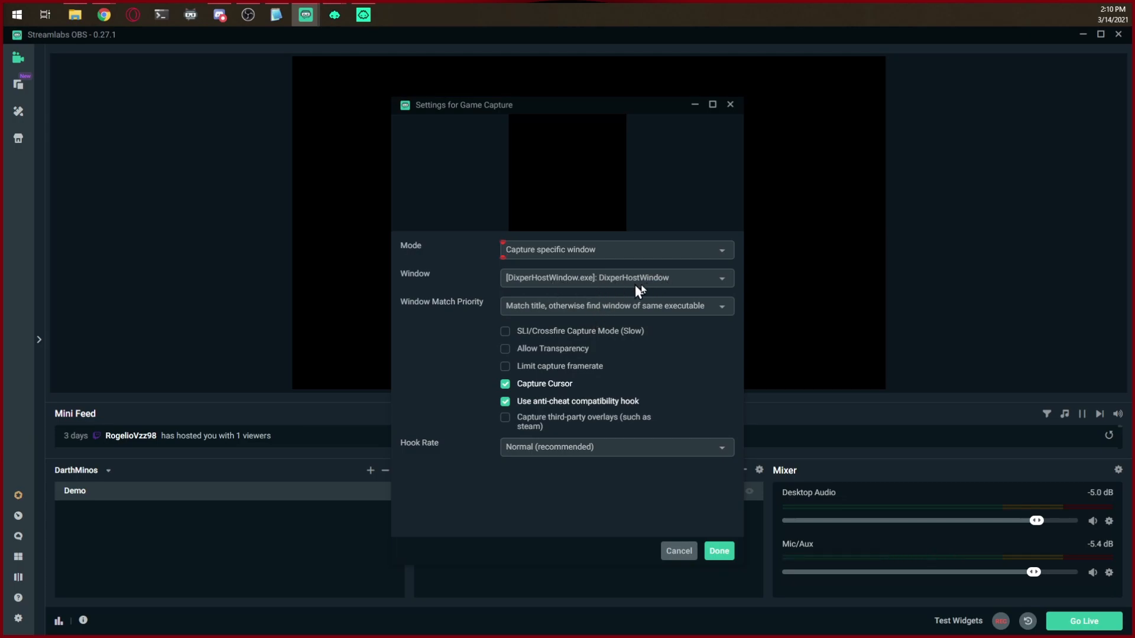
{"action": "mouse_move", "coordinate": [612, 282]}
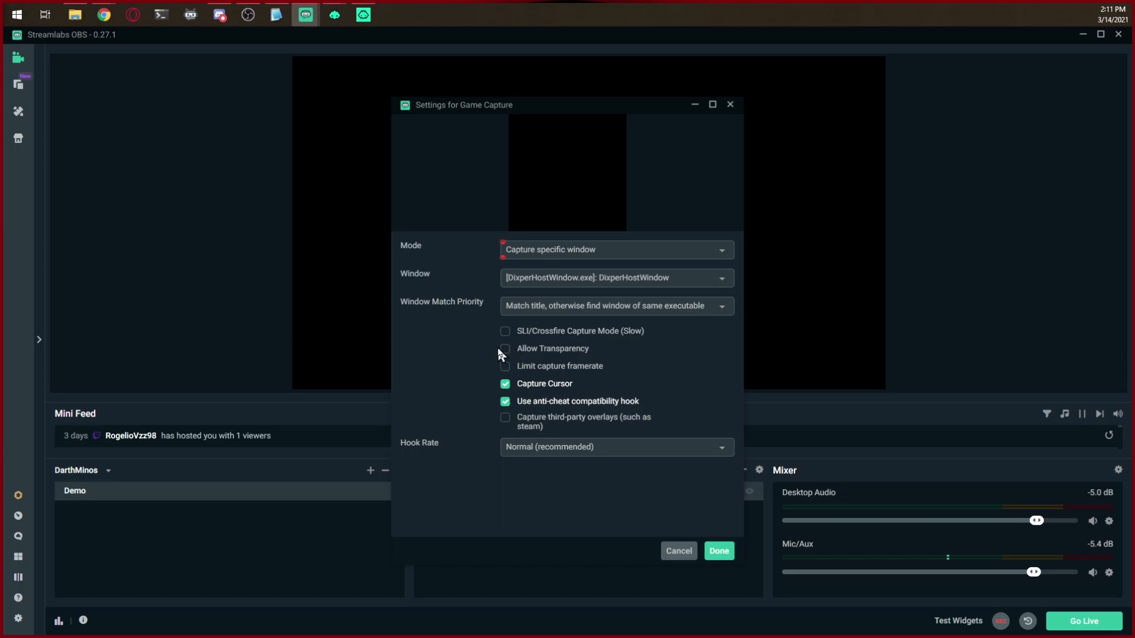
{"action": "left_click", "coordinate": [506, 349]}
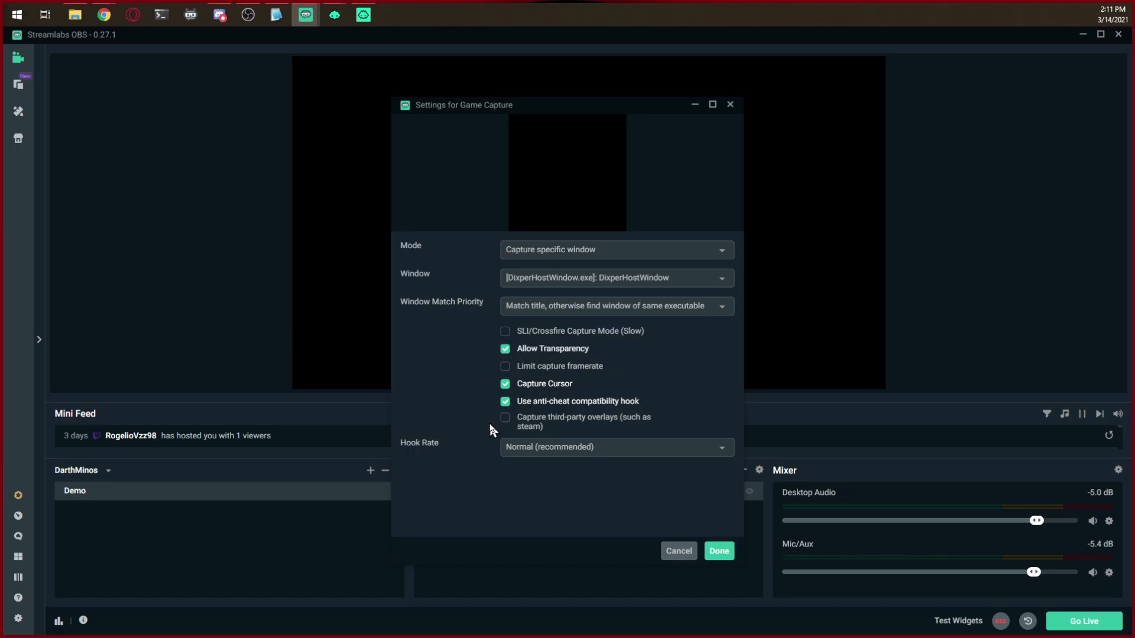
{"action": "left_click", "coordinate": [504, 417]}
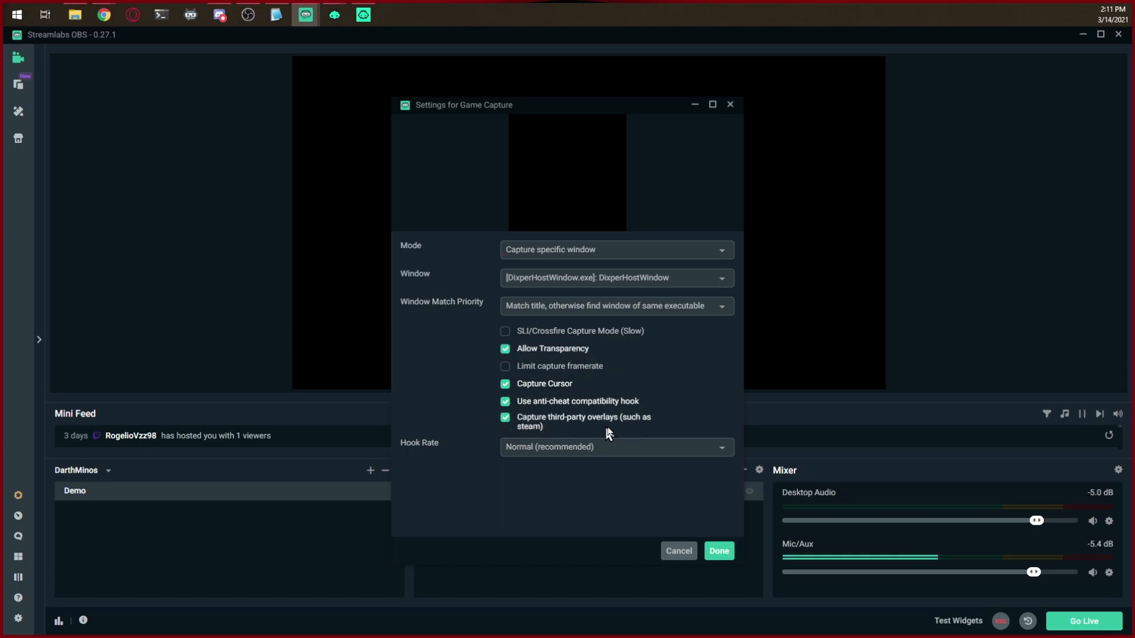
{"action": "mouse_move", "coordinate": [632, 451]}
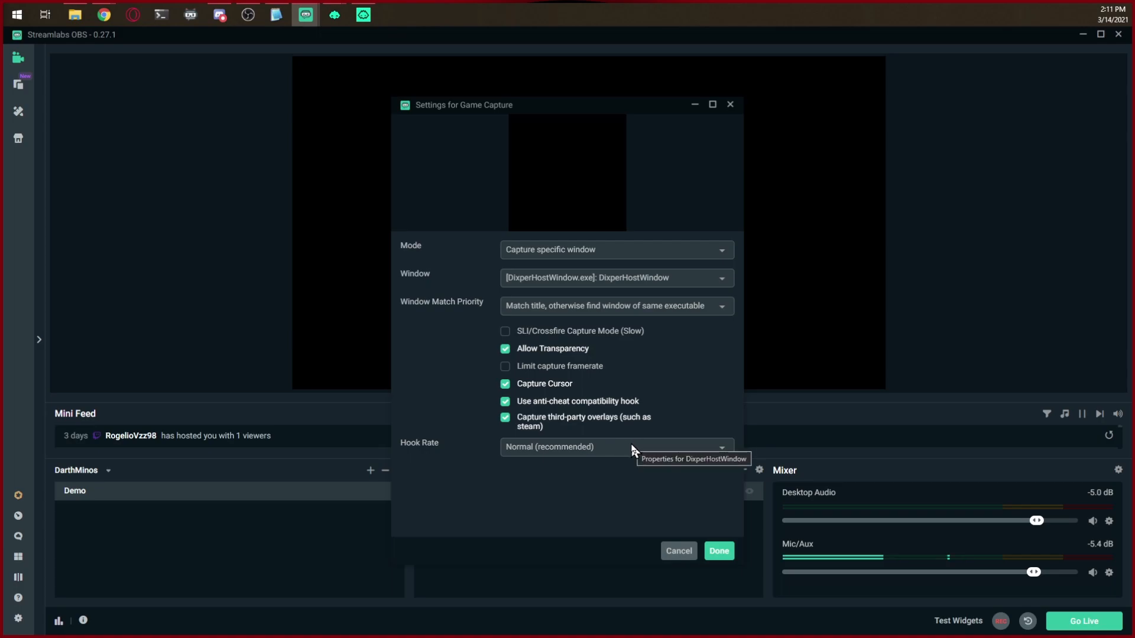
{"action": "mouse_move", "coordinate": [688, 461]}
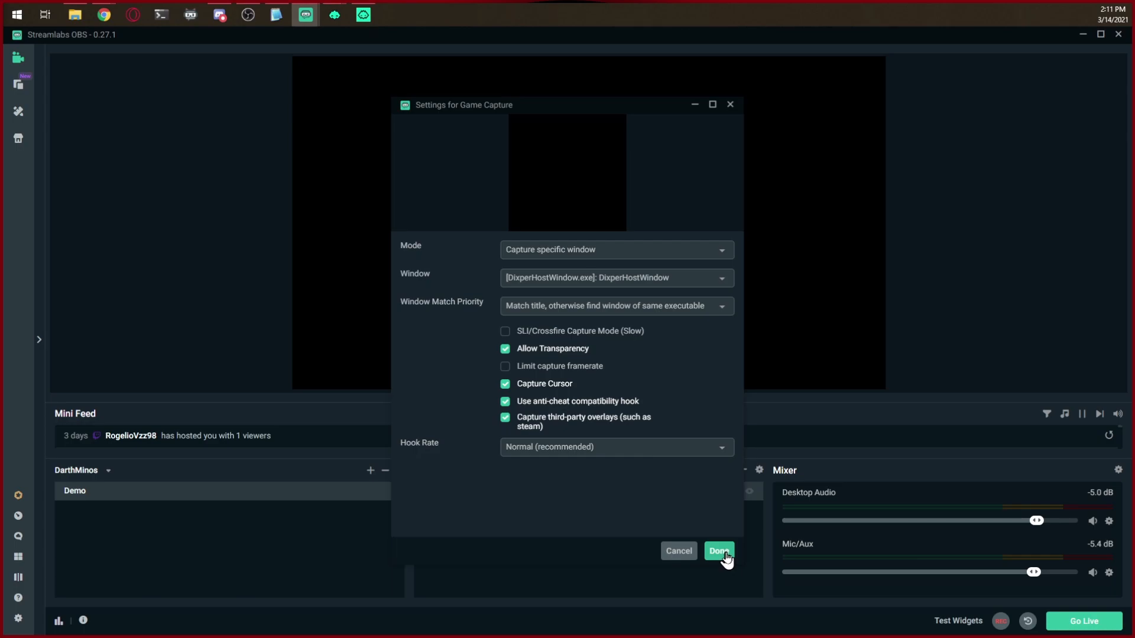
{"action": "left_click", "coordinate": [717, 551]}
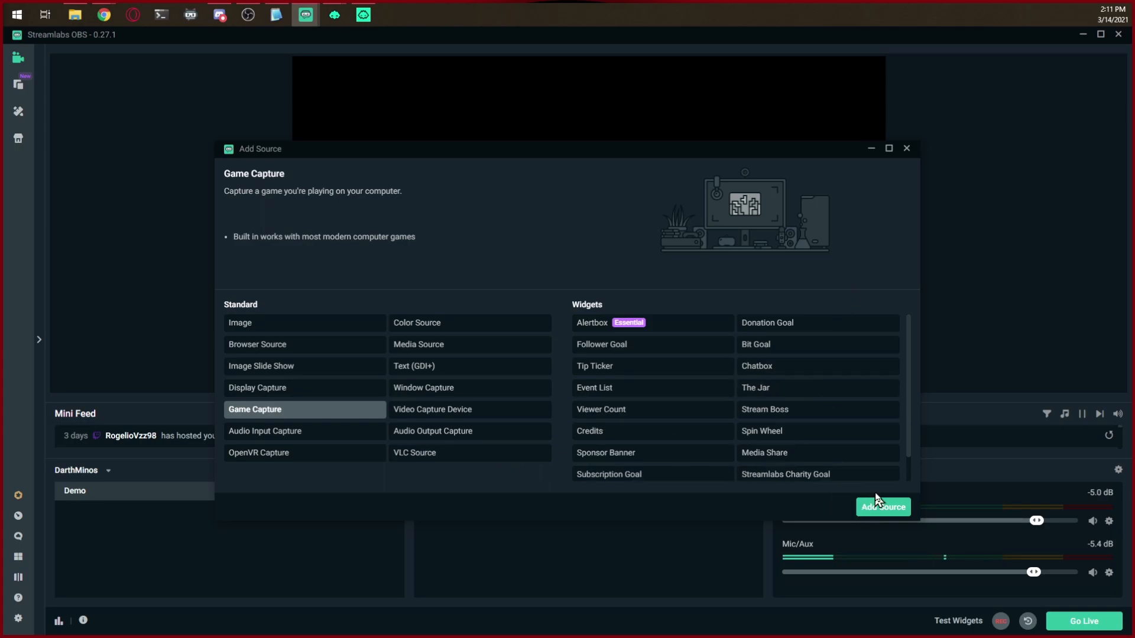
Step: Close the Add Source window in Streamlabs OBS
{"action": "left_click", "coordinate": [882, 506]}
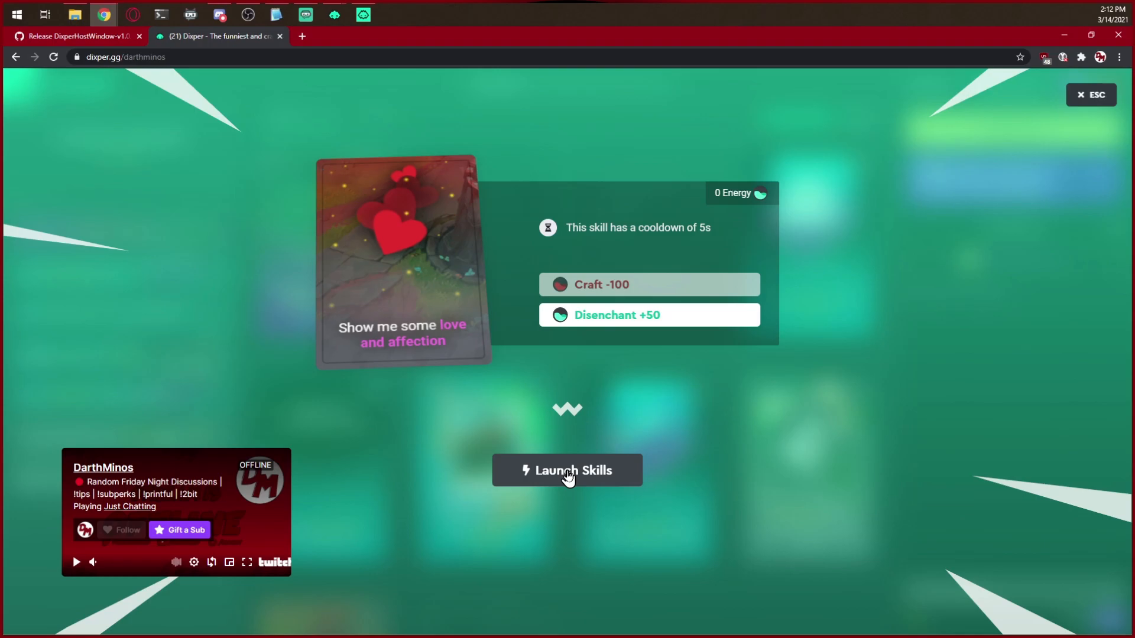
Step: Launch 'Show me some love and affection' and minimize windows to see the hearts
{"action": "left_click", "coordinate": [567, 470]}
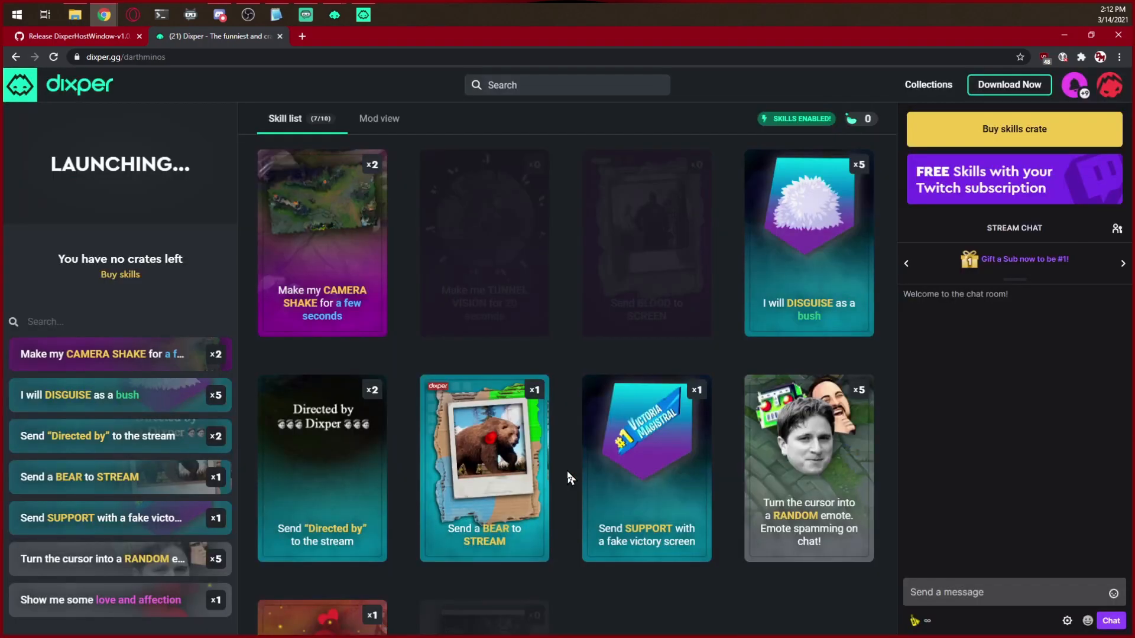
{"action": "mouse_move", "coordinate": [758, 355]}
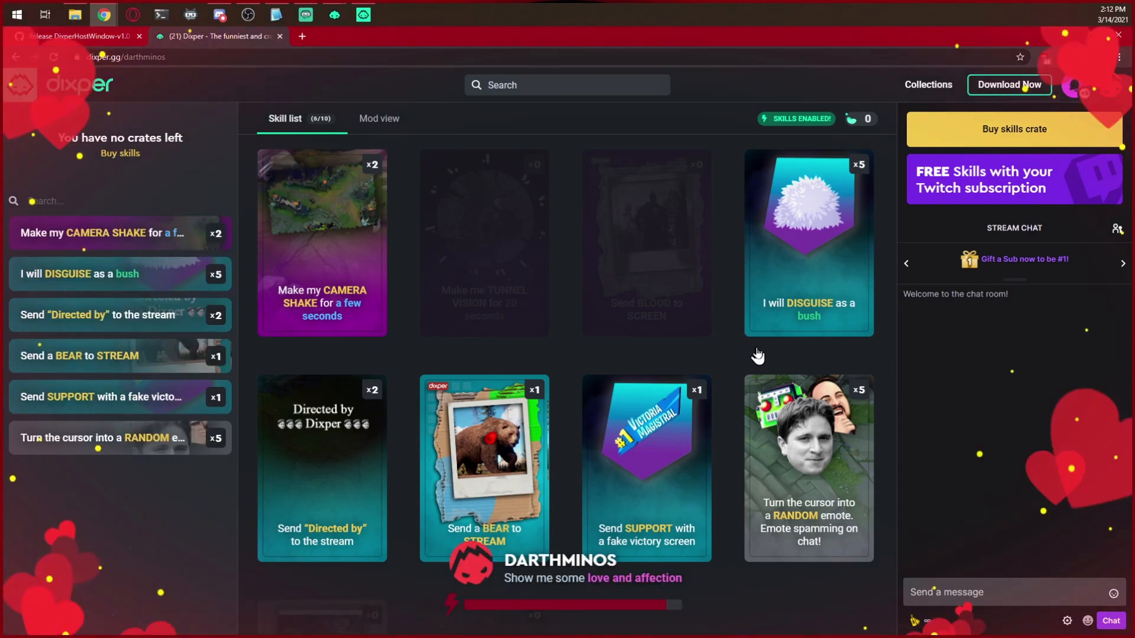
{"action": "mouse_move", "coordinate": [1078, 45]}
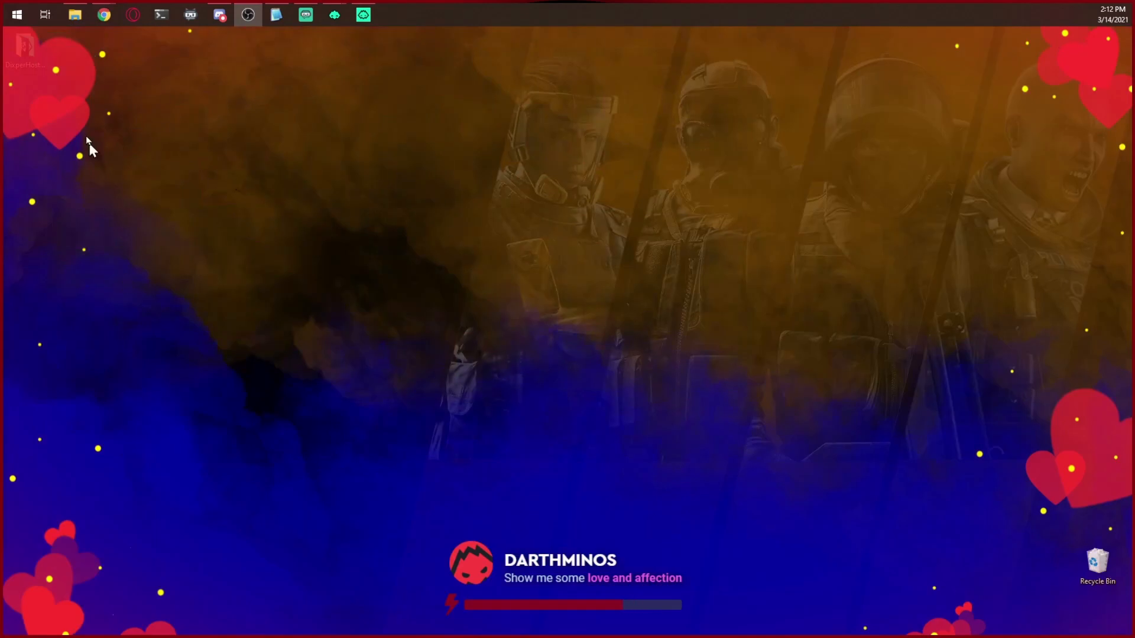
{"action": "left_click", "coordinate": [32, 58]}
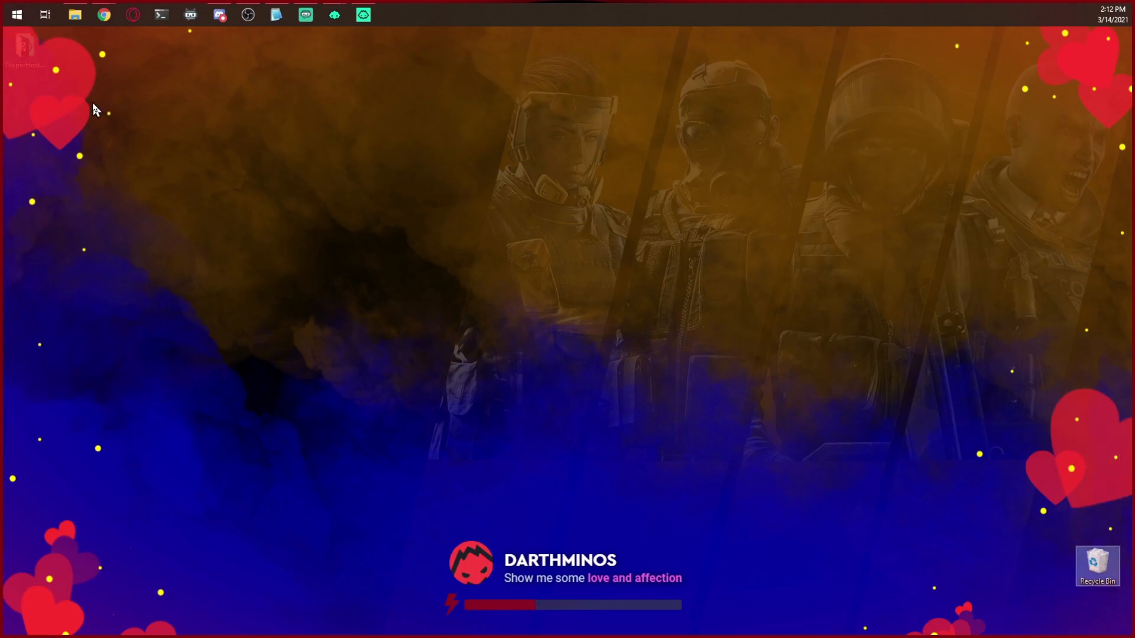
{"action": "mouse_move", "coordinate": [86, 119]}
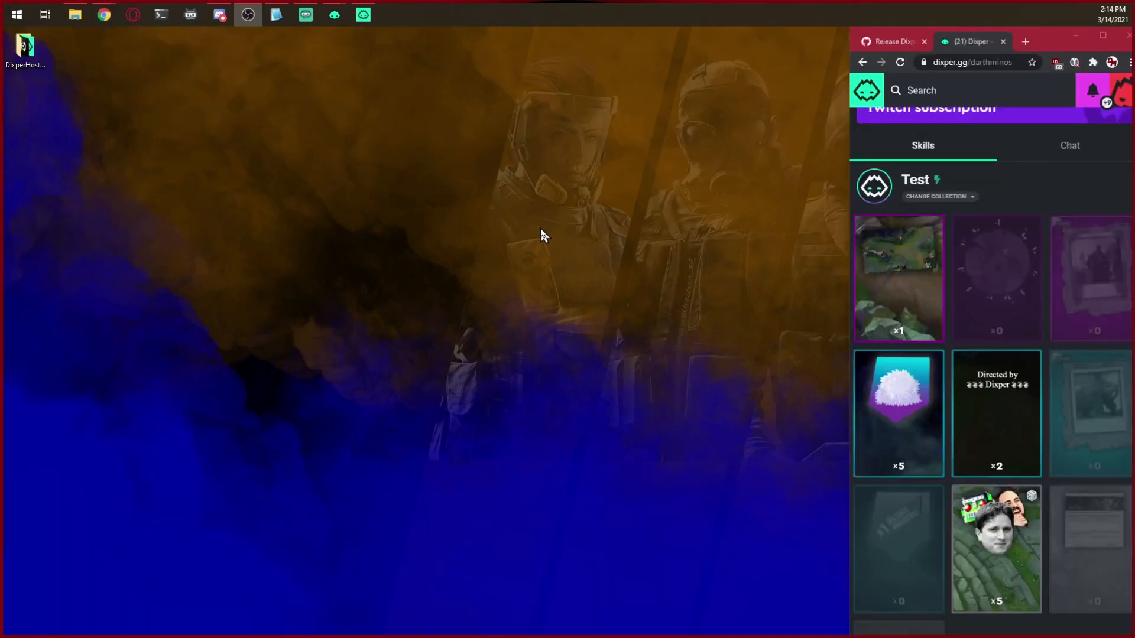
{"action": "mouse_move", "coordinate": [828, 357]}
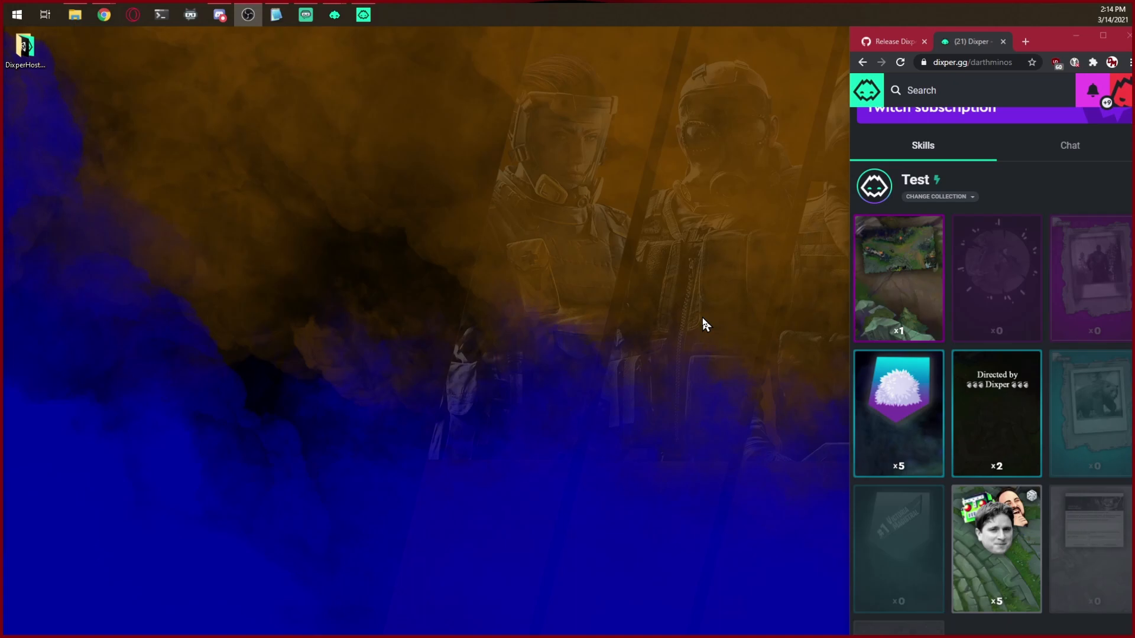
{"action": "mouse_move", "coordinate": [603, 129]}
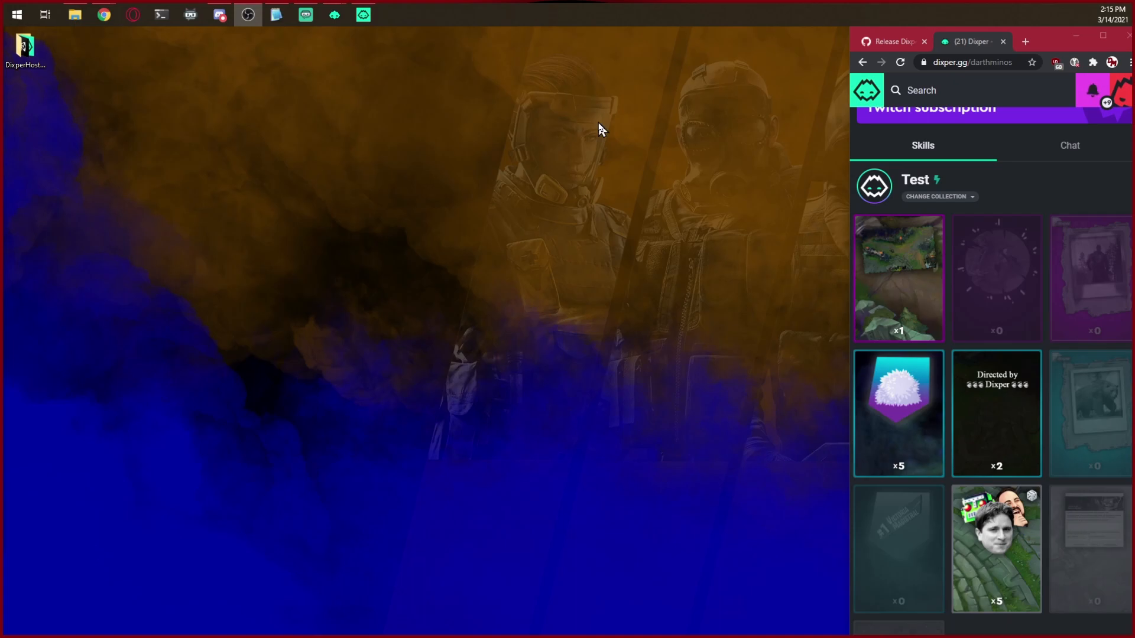